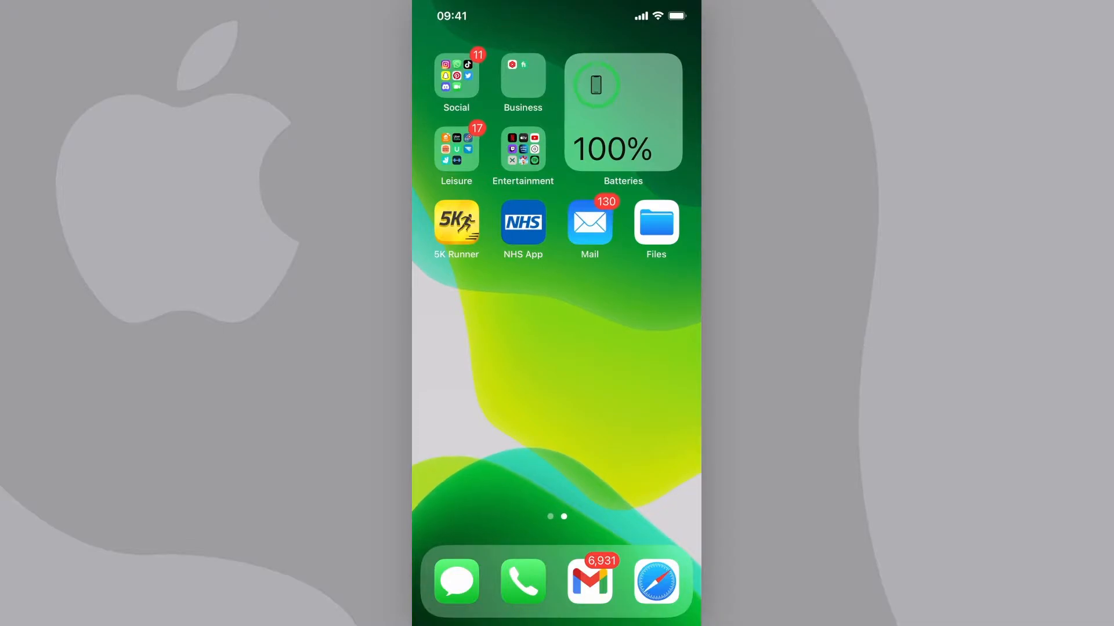
- Open Files, search the device for 'files', then dismiss the search
{"action": "left_click", "coordinate": [654, 222]}
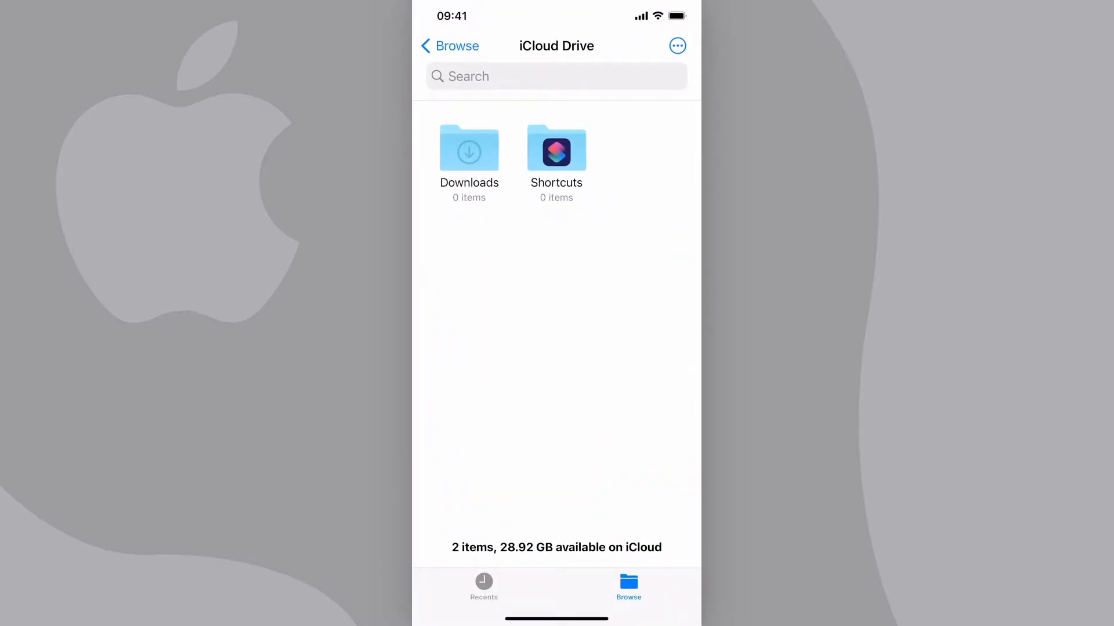
{"action": "left_click", "coordinate": [556, 76]}
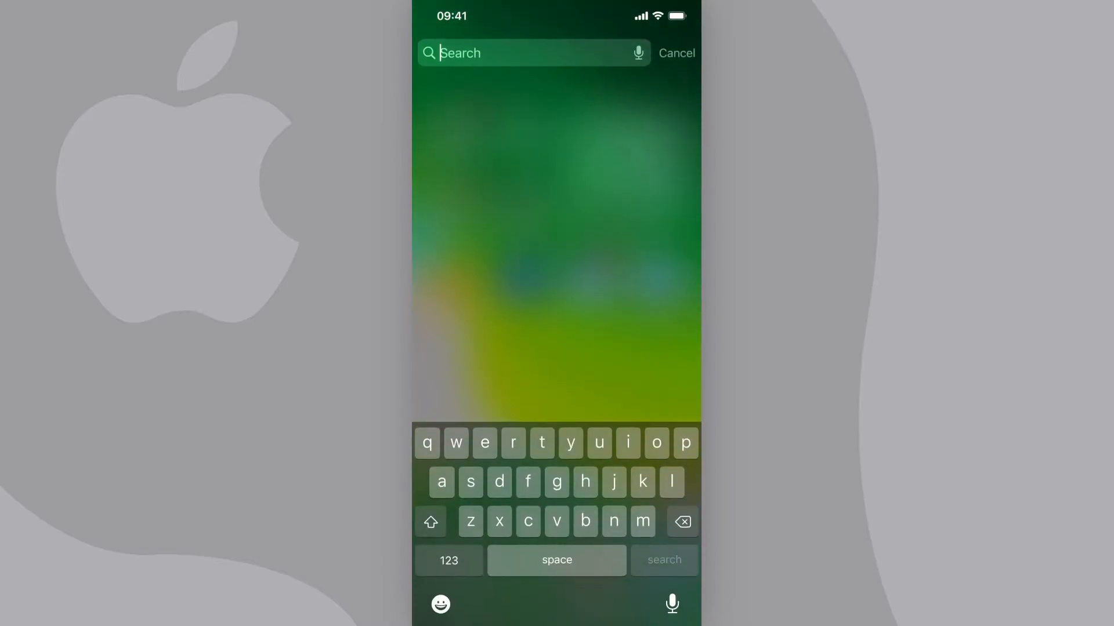
{"action": "type", "text": "file"}
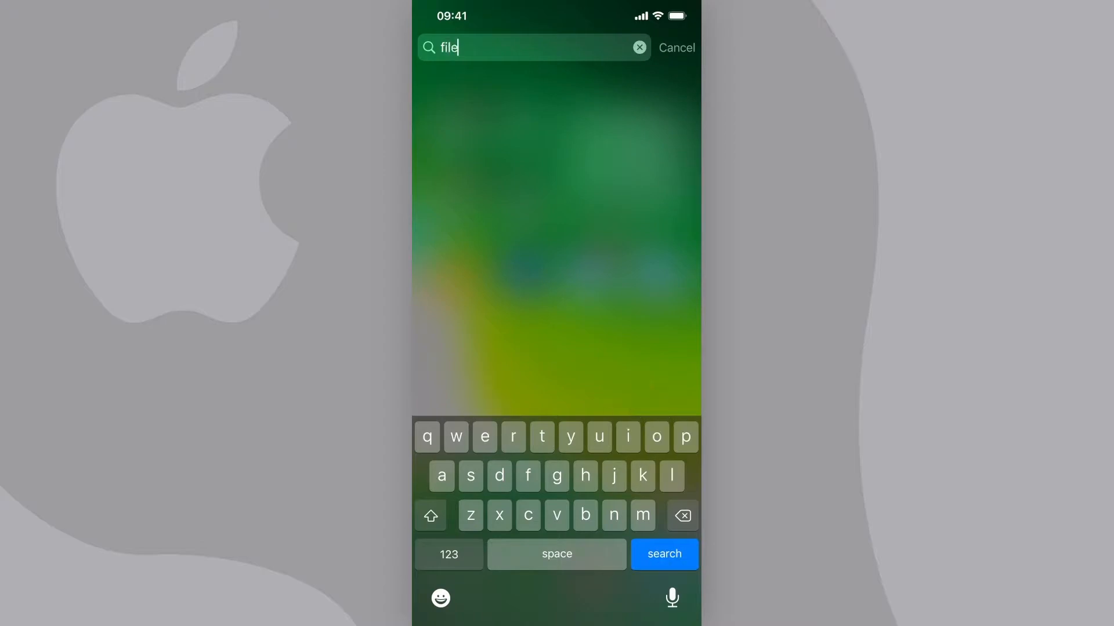
{"action": "type", "text": "s"}
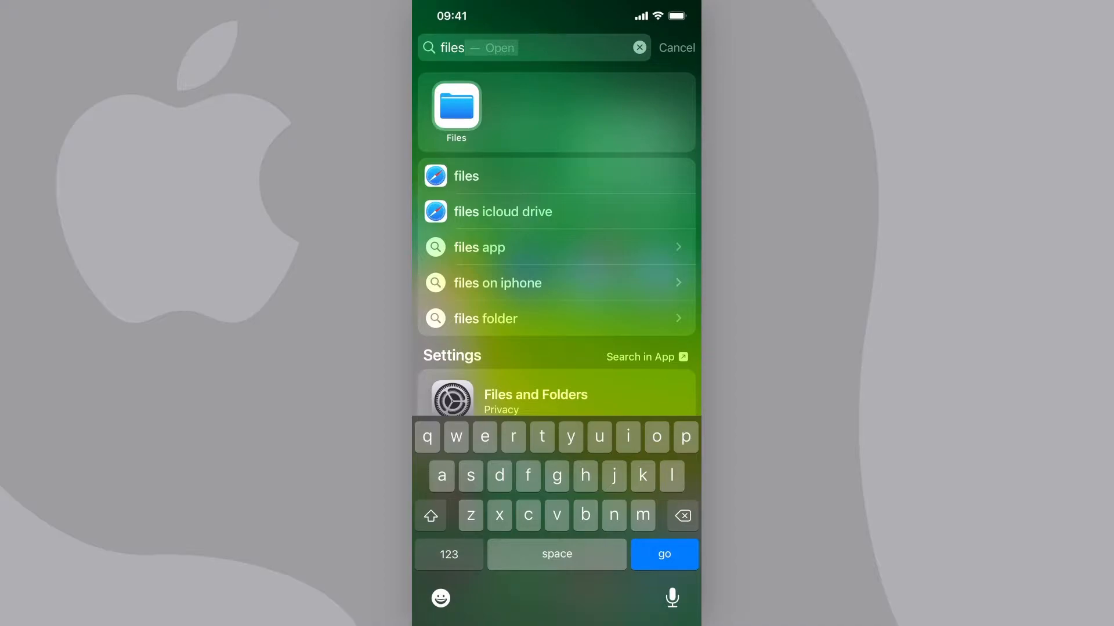
{"action": "left_click", "coordinate": [676, 48]}
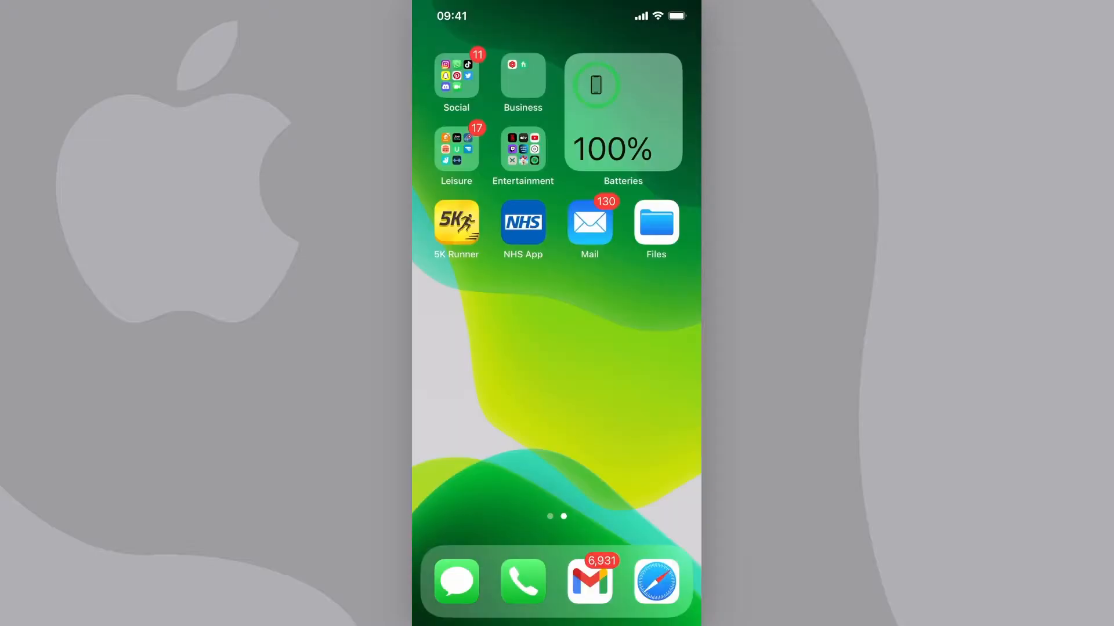
- Reopen Files at On My iPhone and bring up its actions menu
{"action": "left_click", "coordinate": [655, 223]}
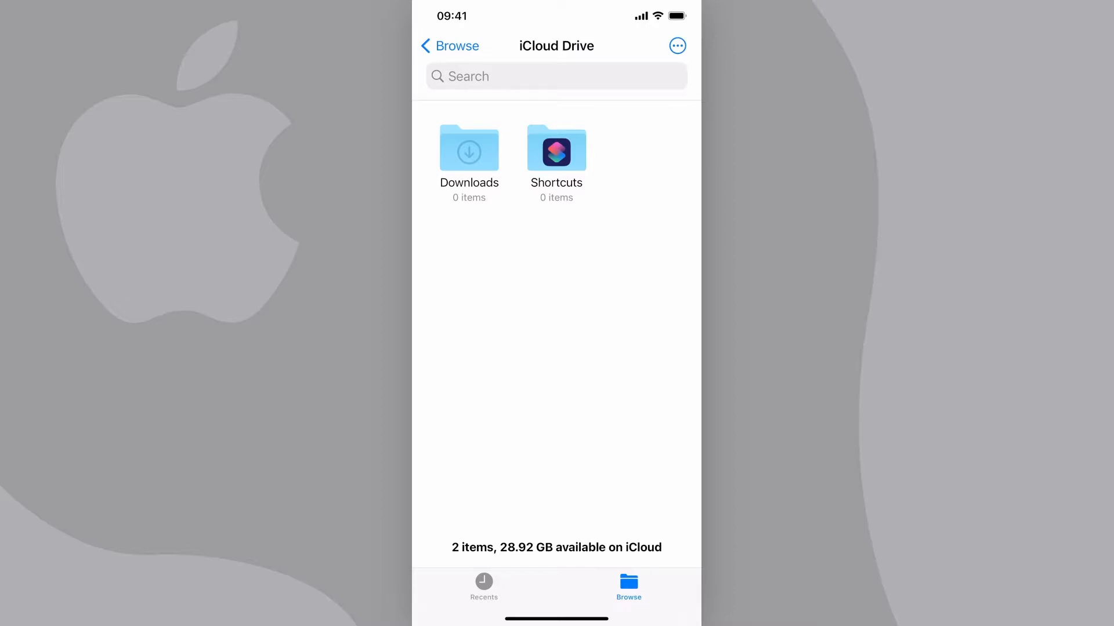
{"action": "left_click", "coordinate": [449, 46]}
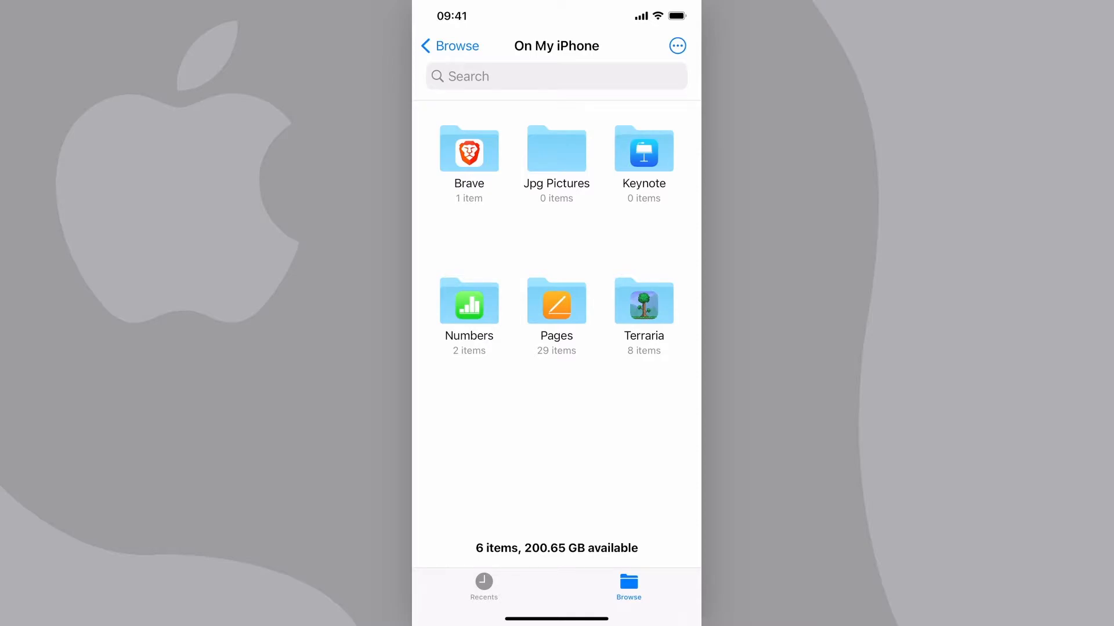
{"action": "left_click", "coordinate": [676, 45]}
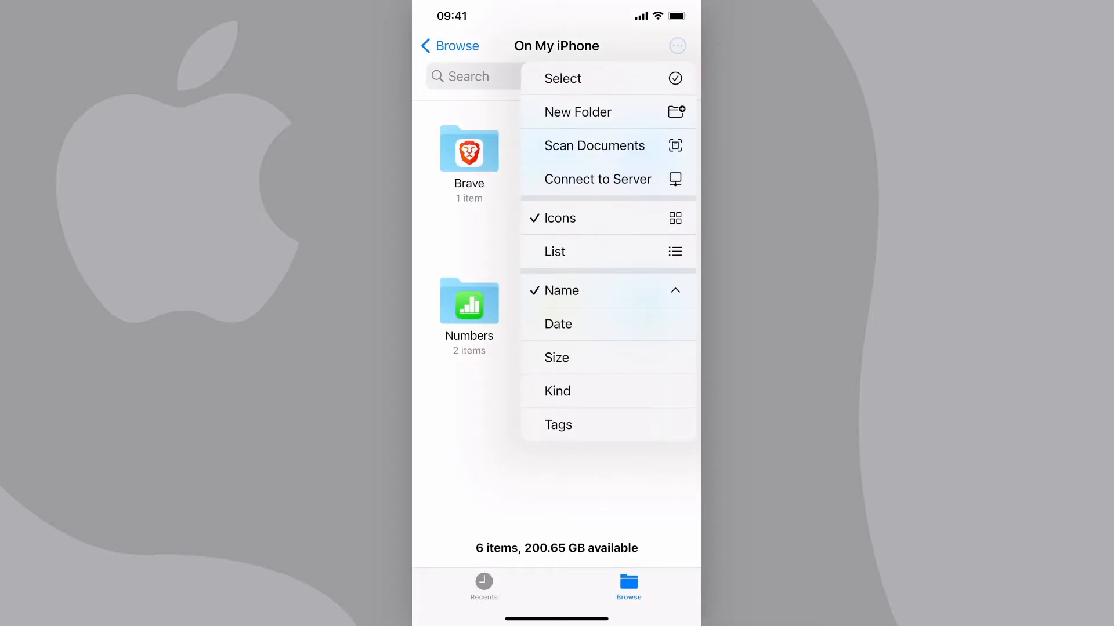
- Create a folder named 'Jpeg photos' in On My iPhone, then return Home
{"action": "left_click", "coordinate": [578, 111]}
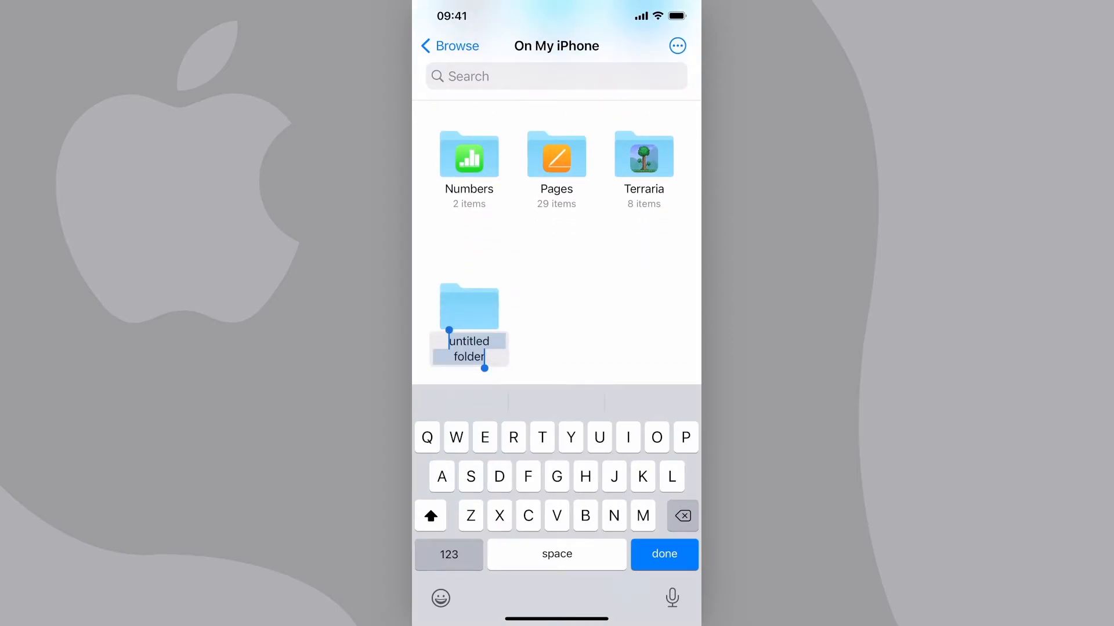
{"action": "type", "text": "Jpeg"}
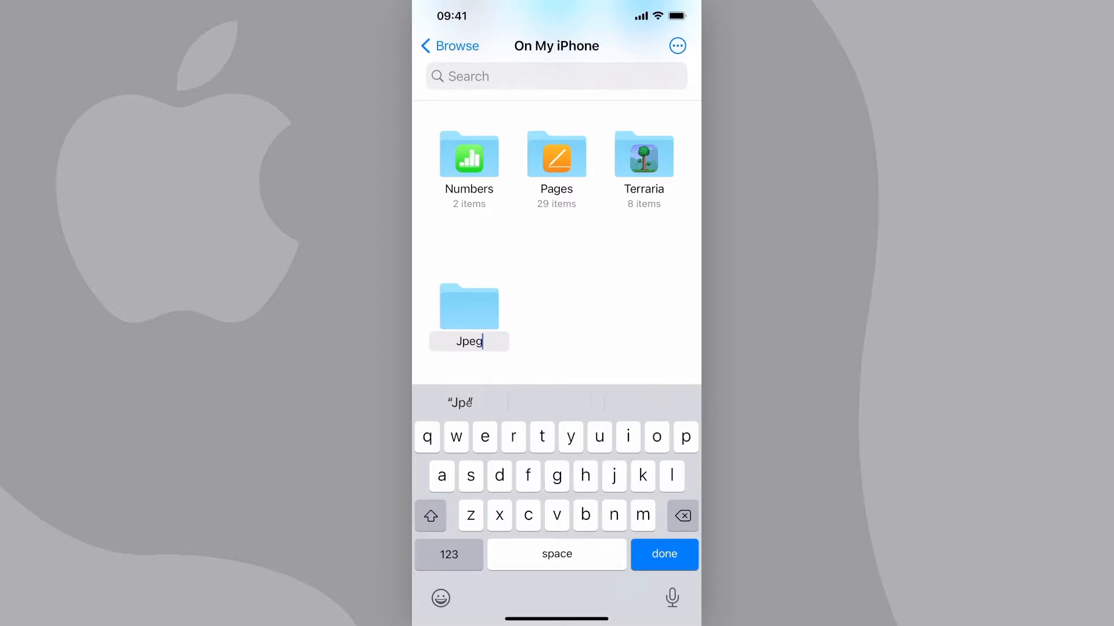
{"action": "type", "text": "photos"}
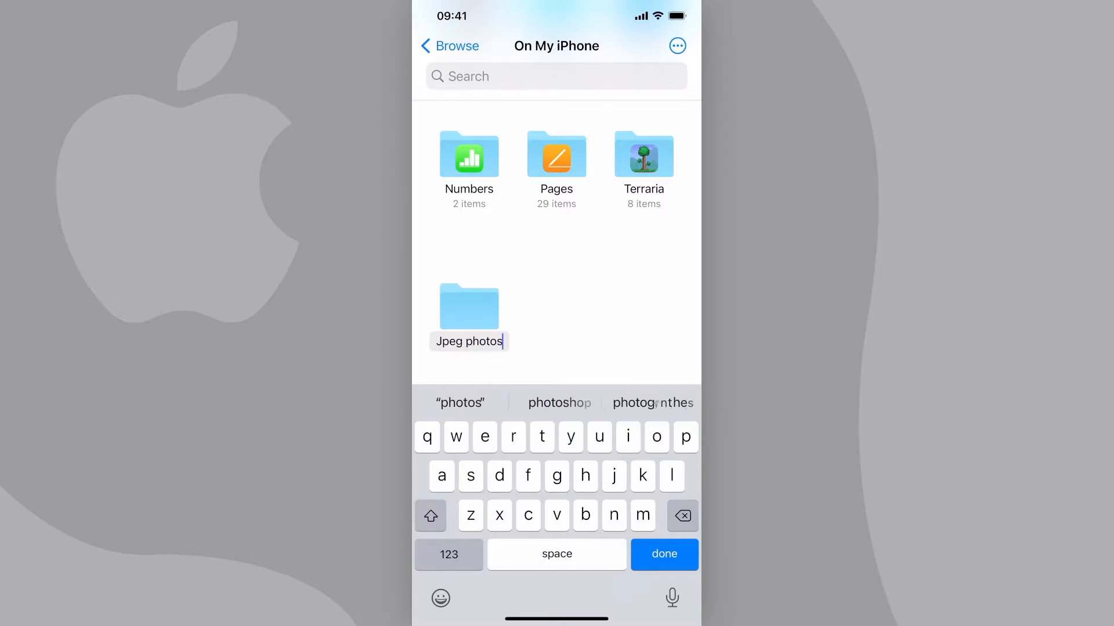
{"action": "left_click", "coordinate": [664, 554]}
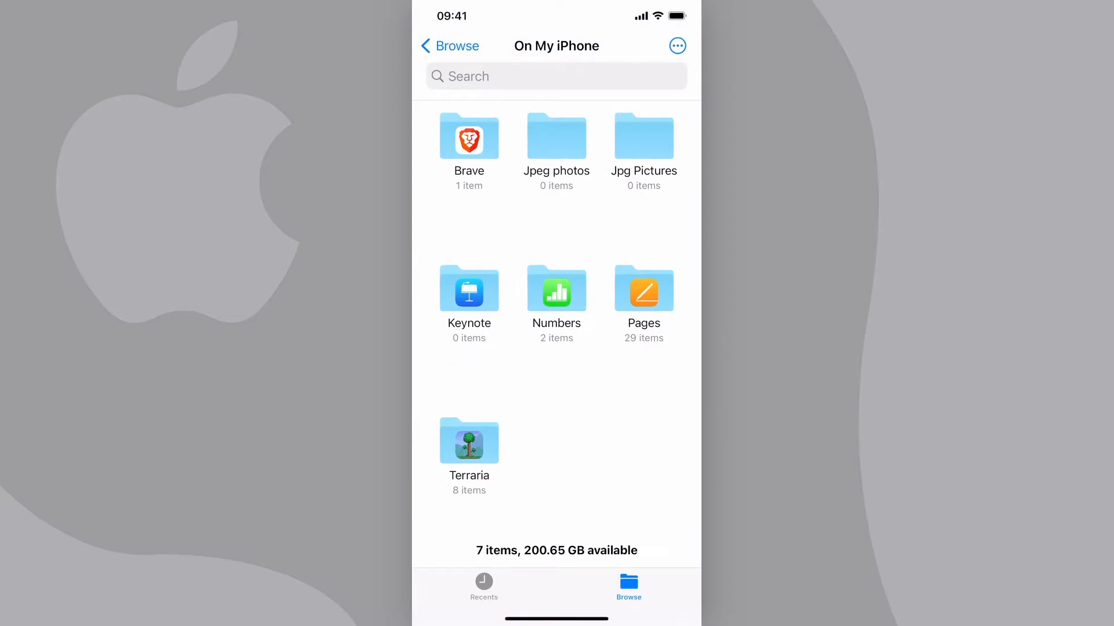
{"action": "left_click", "coordinate": [556, 137]}
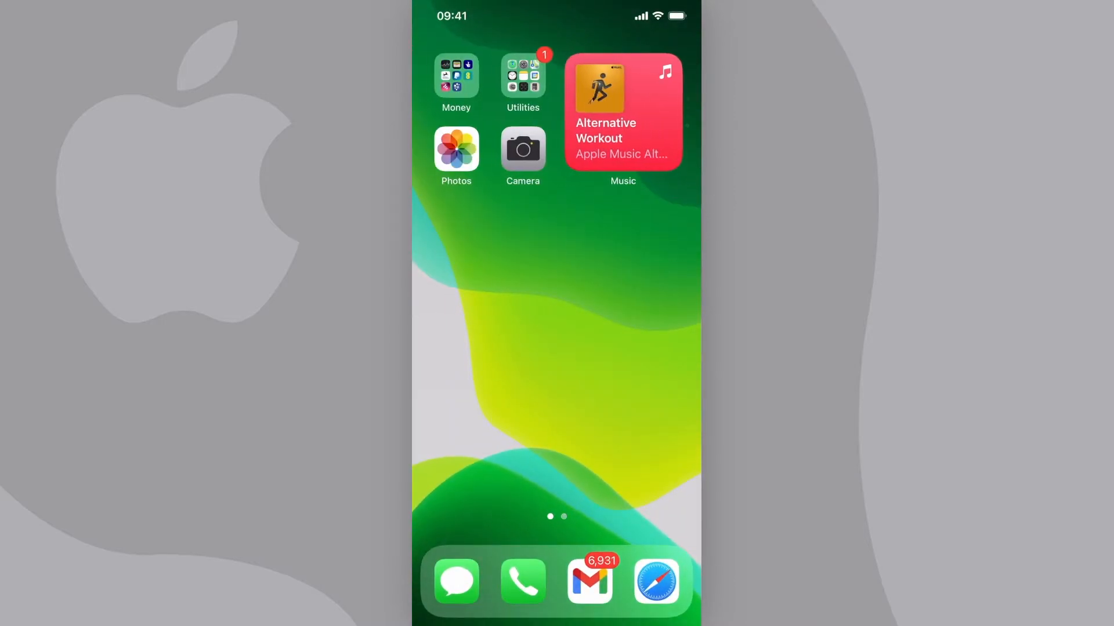
- In Photos' Recents album, select pictures starting with the purple-faced character portrait
{"action": "left_click", "coordinate": [455, 149]}
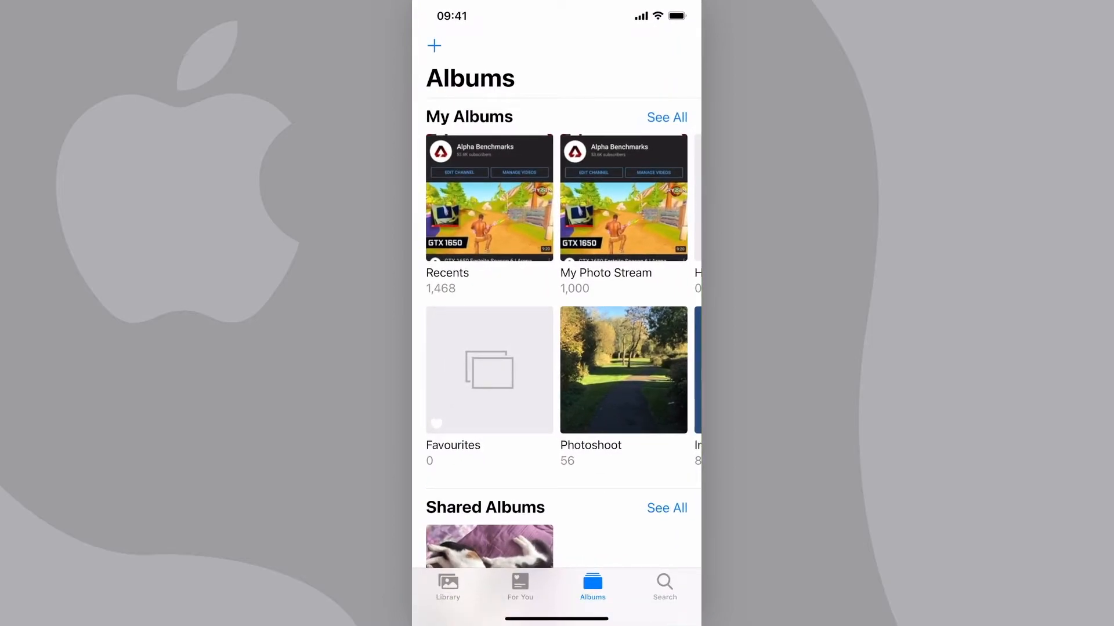
{"action": "left_click", "coordinate": [488, 198]}
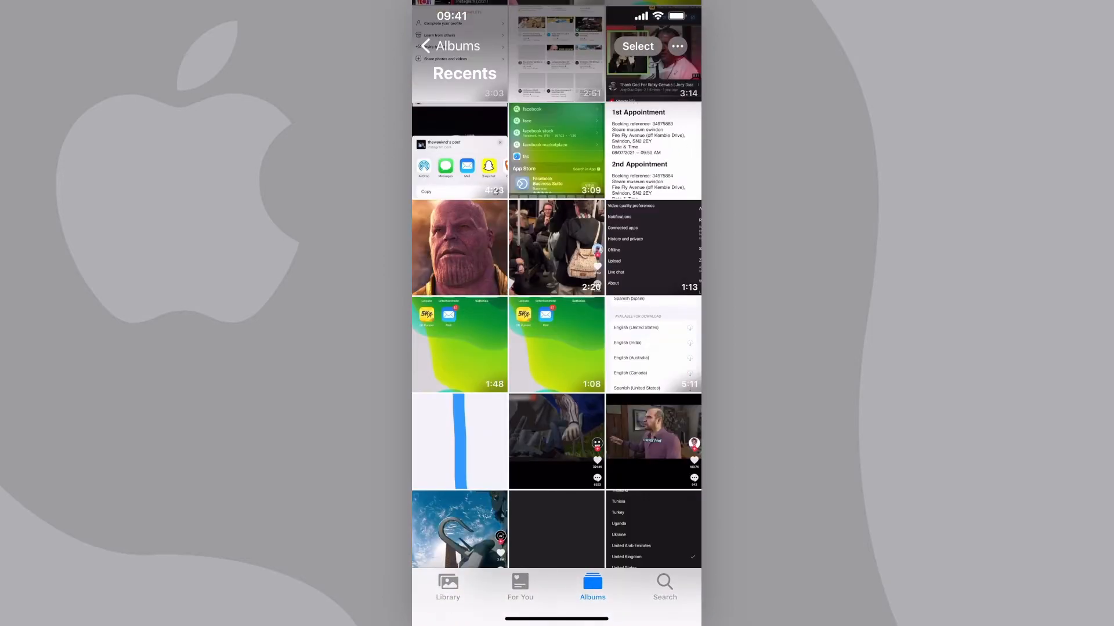
{"action": "left_click", "coordinate": [636, 47]}
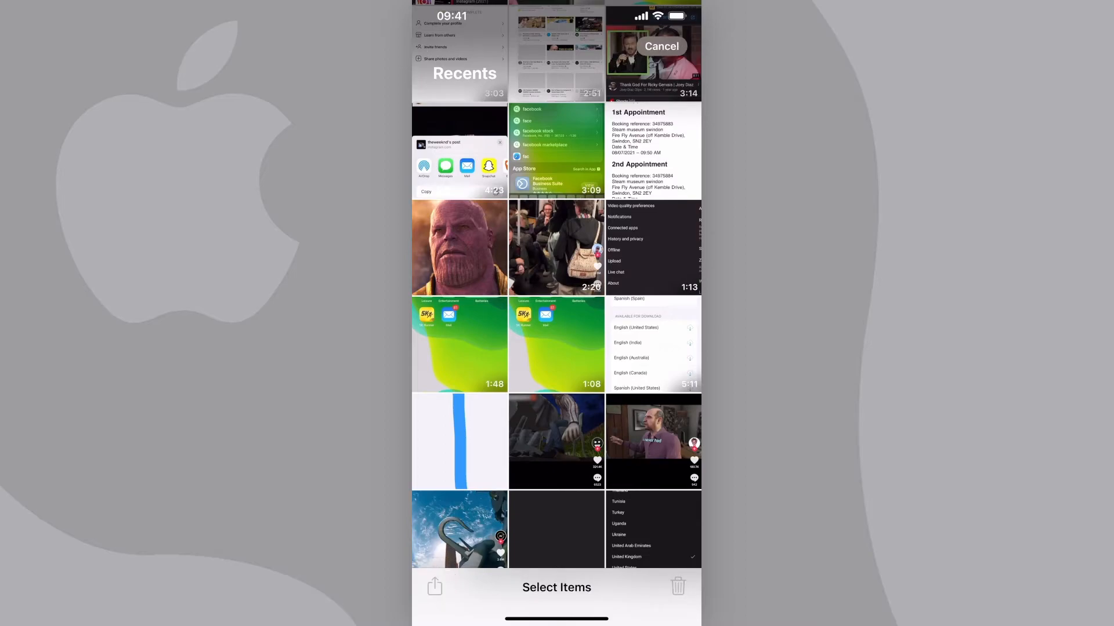
{"action": "left_click", "coordinate": [458, 248]}
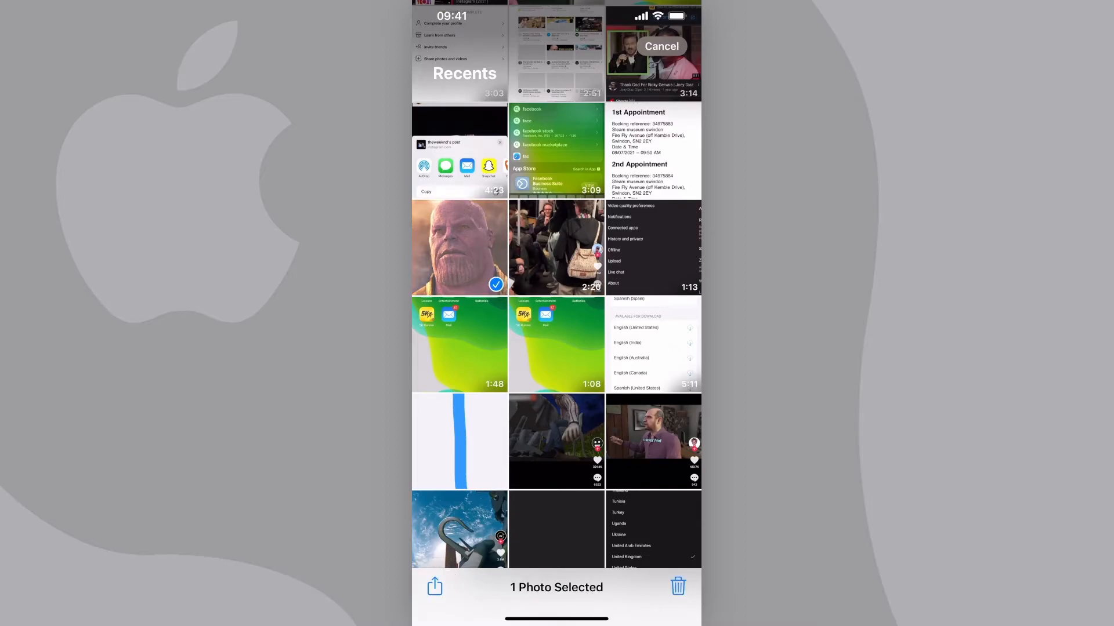
{"action": "scroll", "scroll_direction": "down", "scroll_amount": 3}
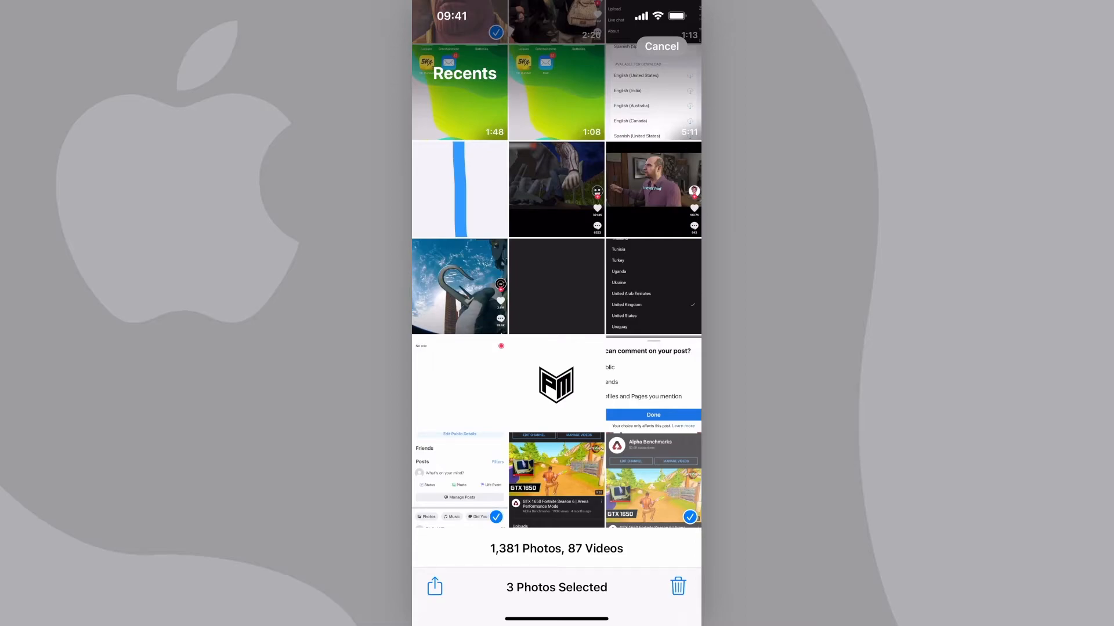
- Open the share sheet for the three selected photos and choose Save to Files
{"action": "left_click", "coordinate": [434, 587]}
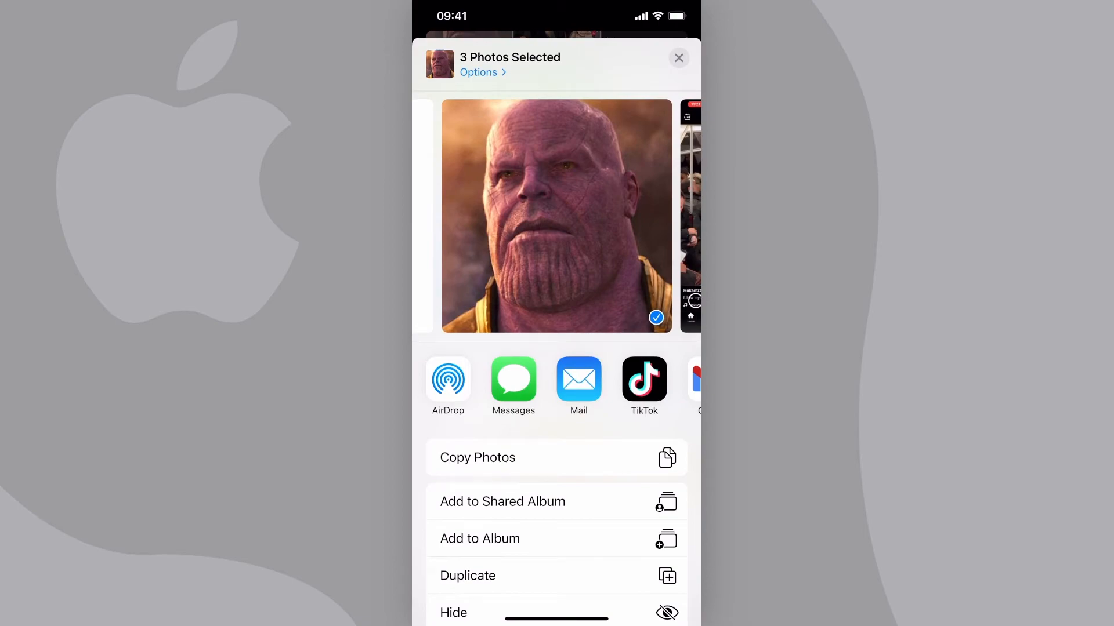
{"action": "left_click", "coordinate": [677, 57]}
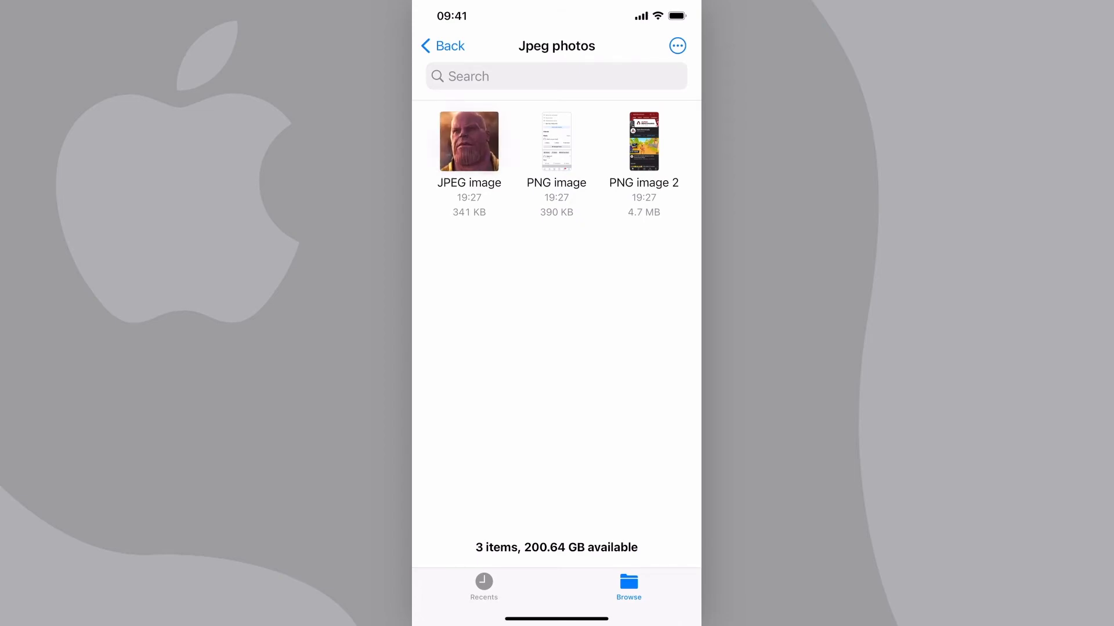
- Bring up sharing options for the JPEG image inside the Jpeg photos folder
{"action": "left_click", "coordinate": [468, 141]}
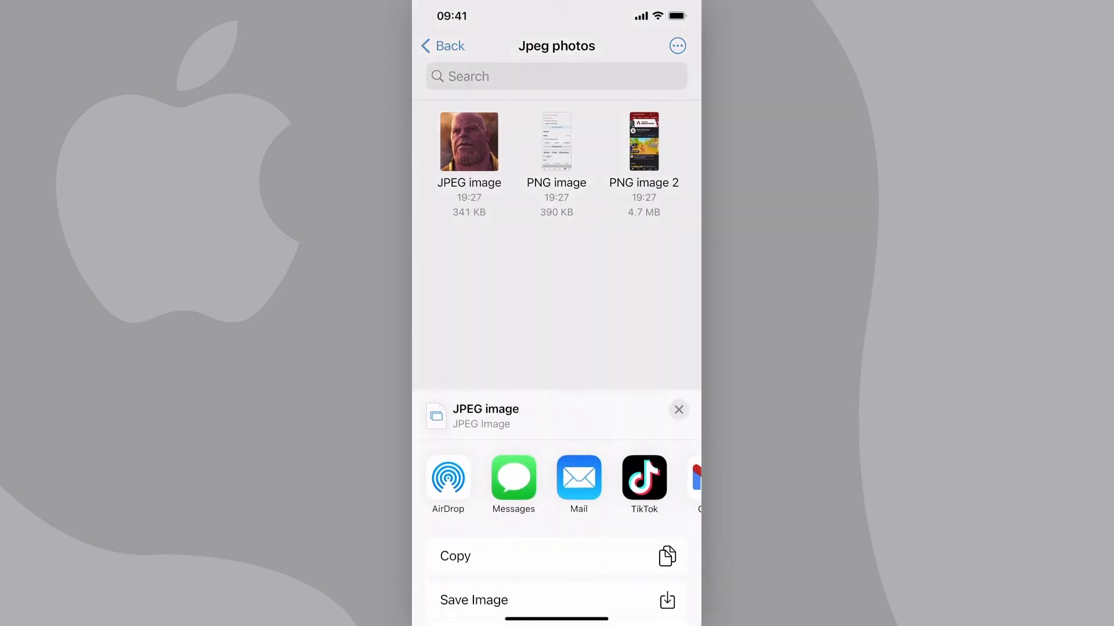